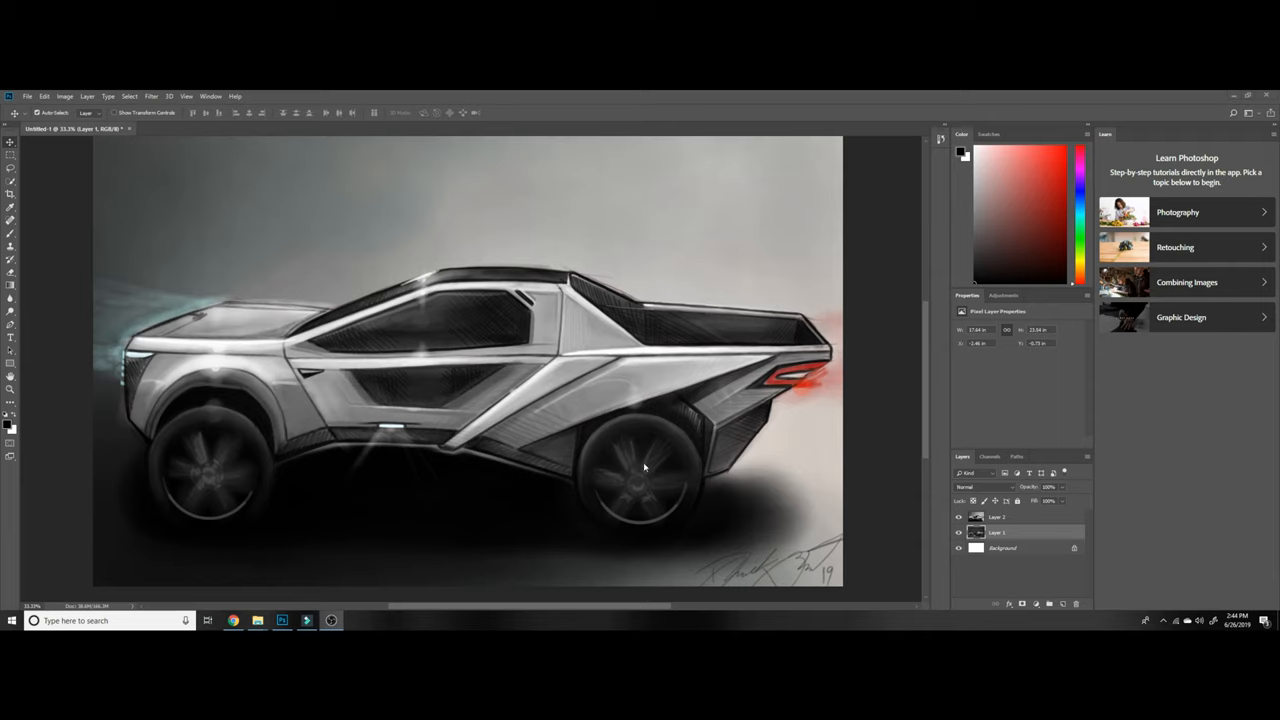
pyautogui.moveTo(548, 456)
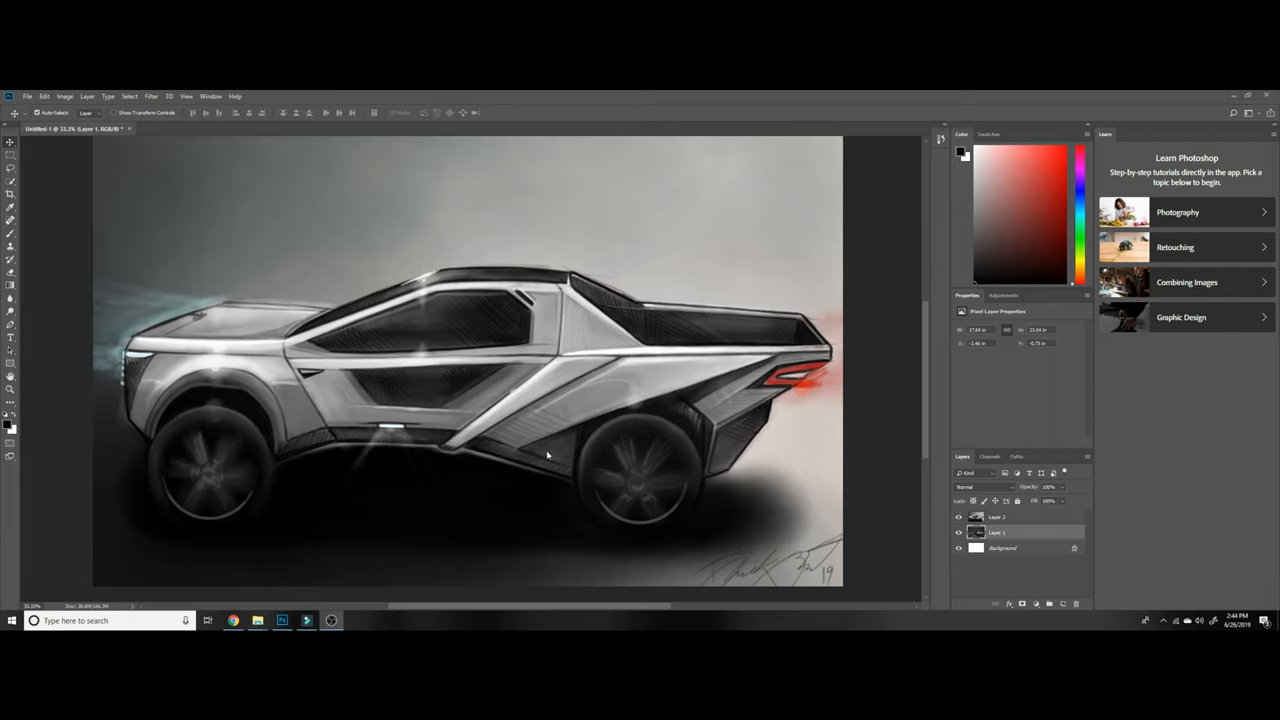
pyautogui.moveTo(692, 472)
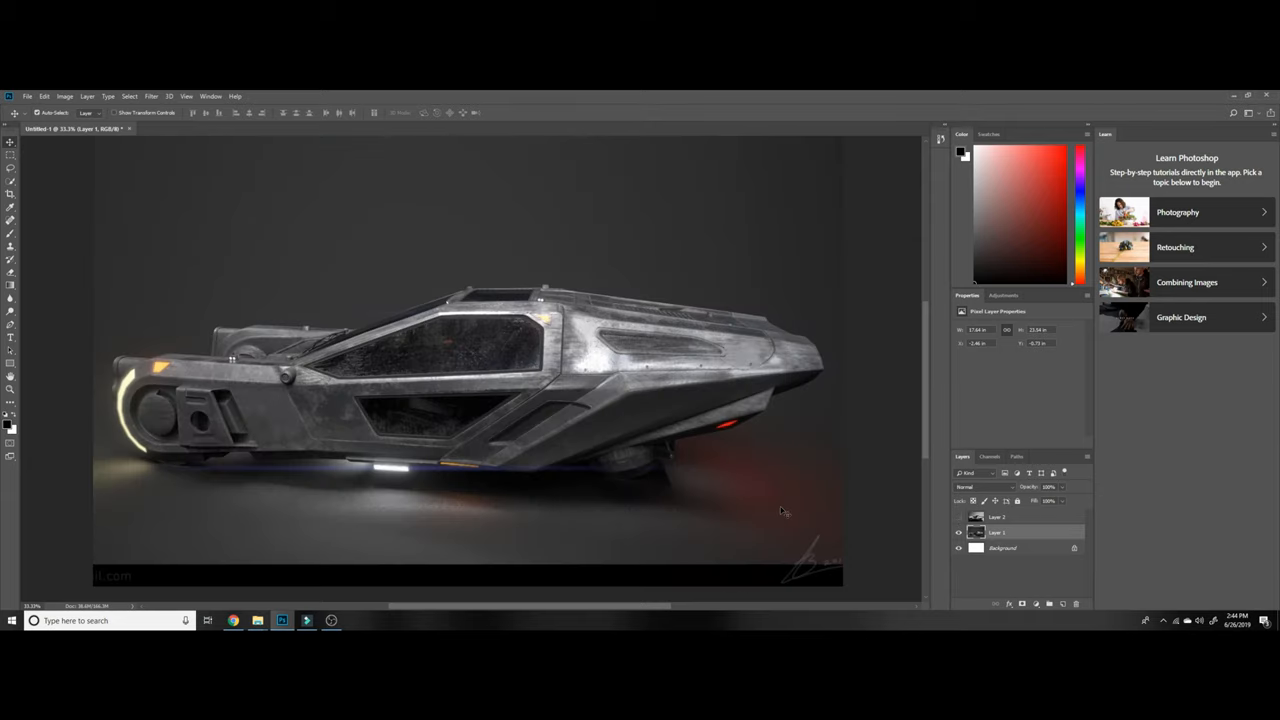
pyautogui.moveTo(324, 376)
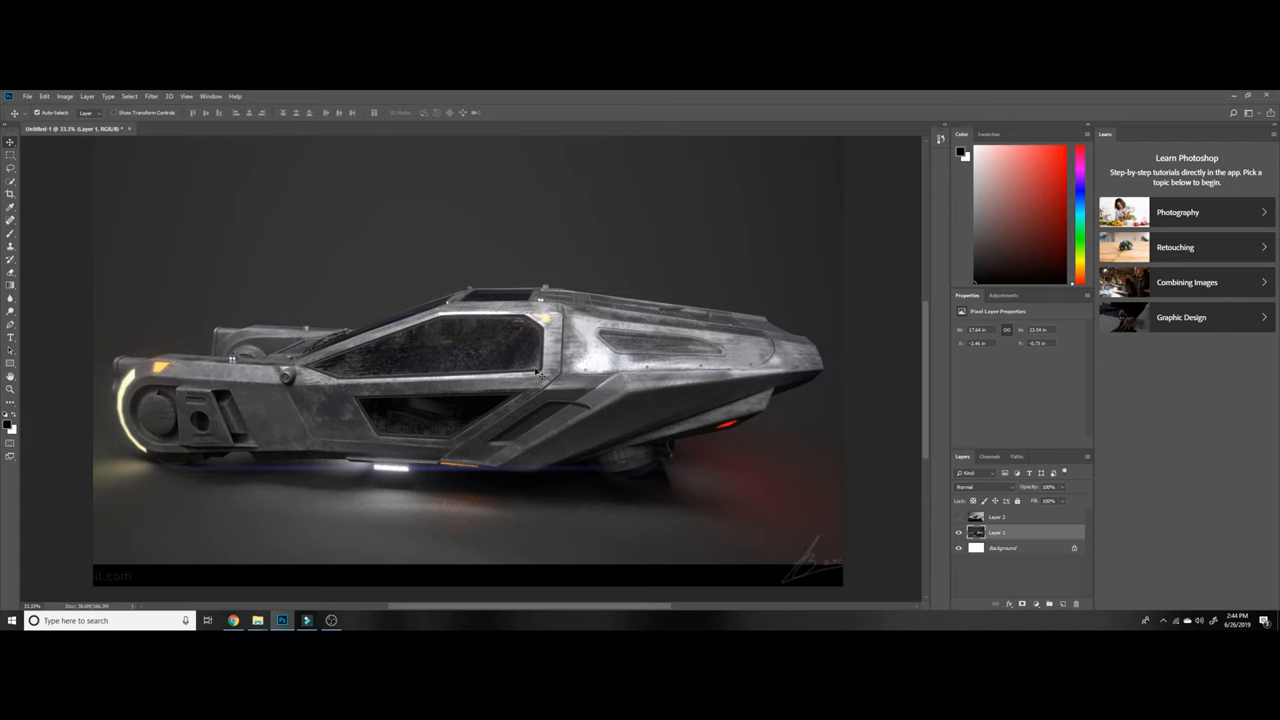
pyautogui.moveTo(310, 372)
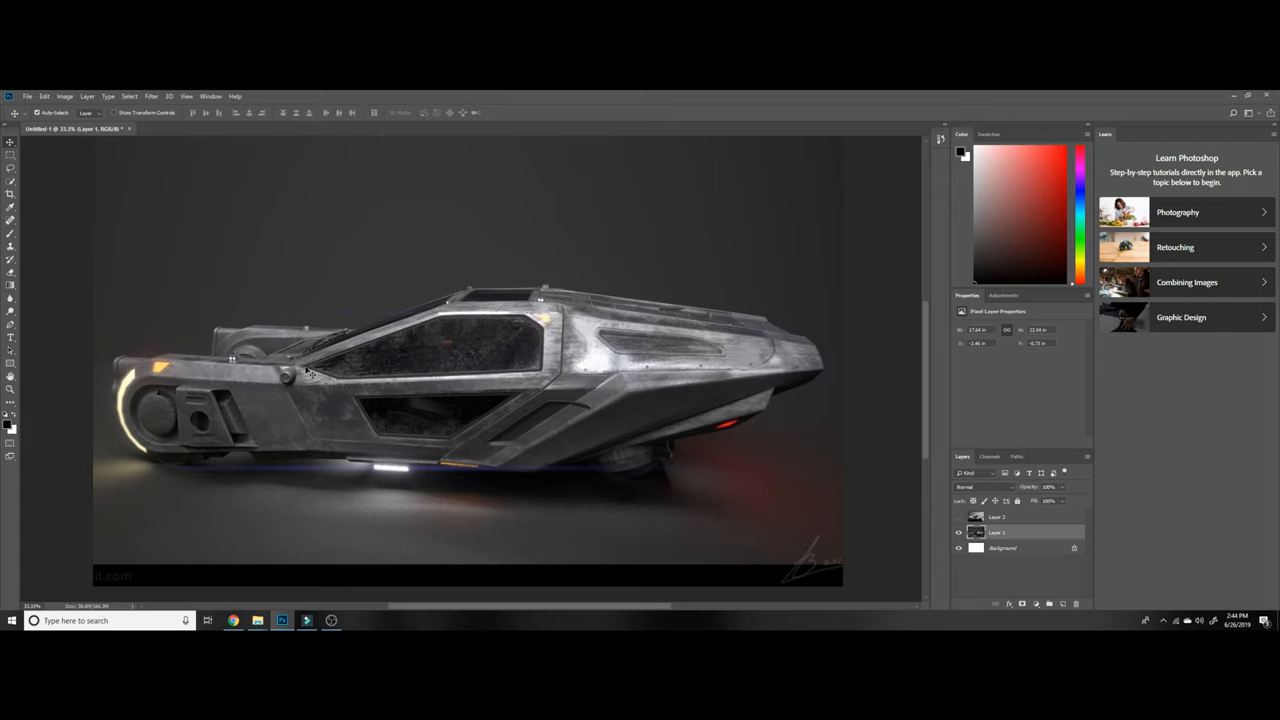
pyautogui.moveTo(510, 404)
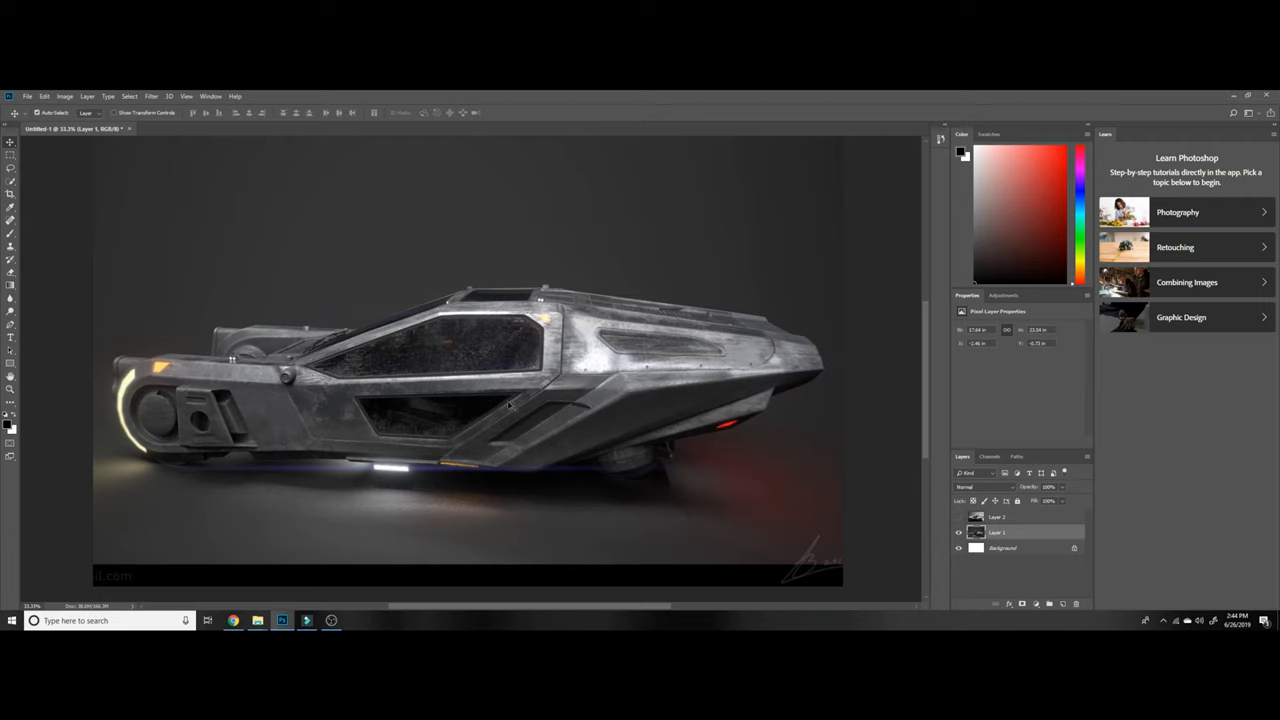
pyautogui.moveTo(462, 440)
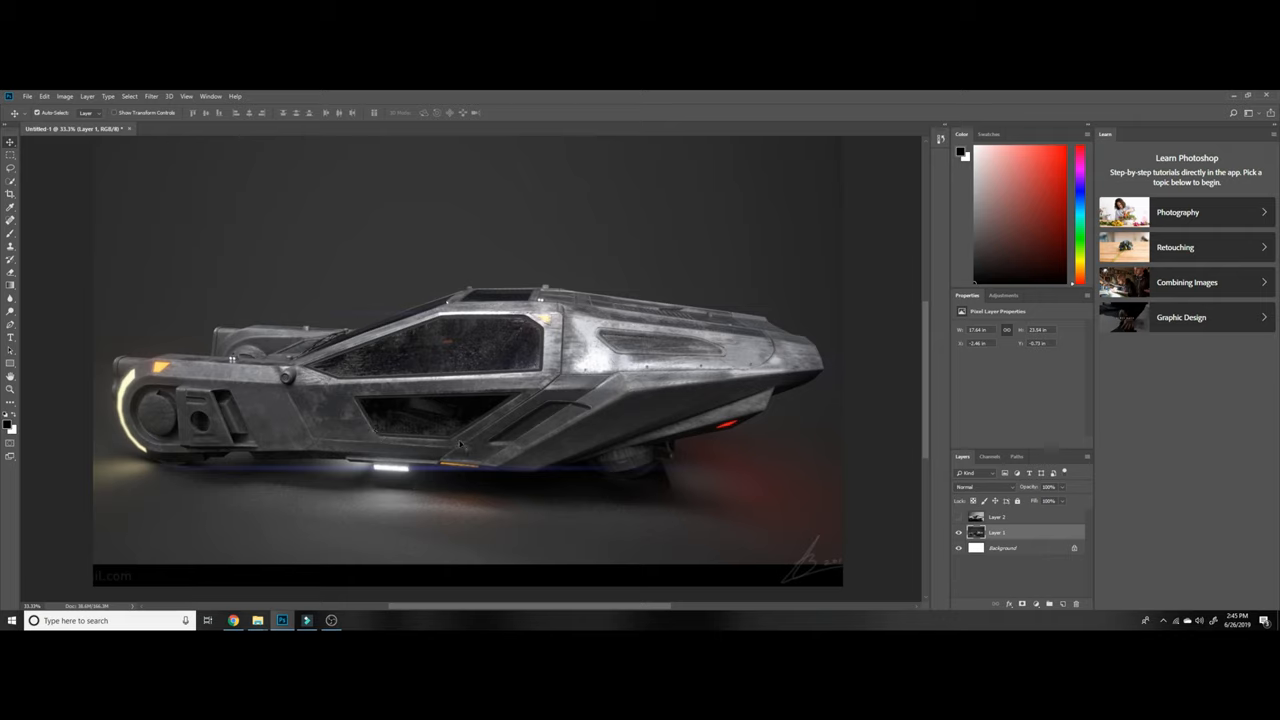
pyautogui.moveTo(420, 460)
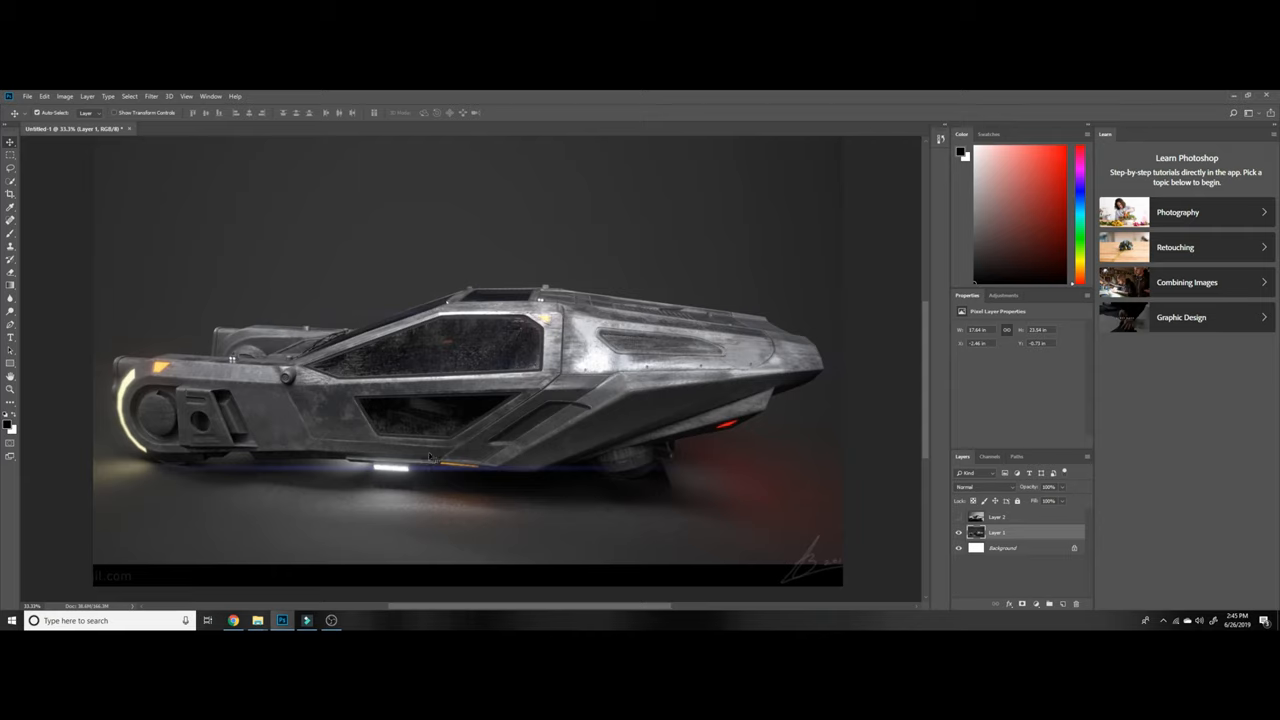
pyautogui.moveTo(650, 404)
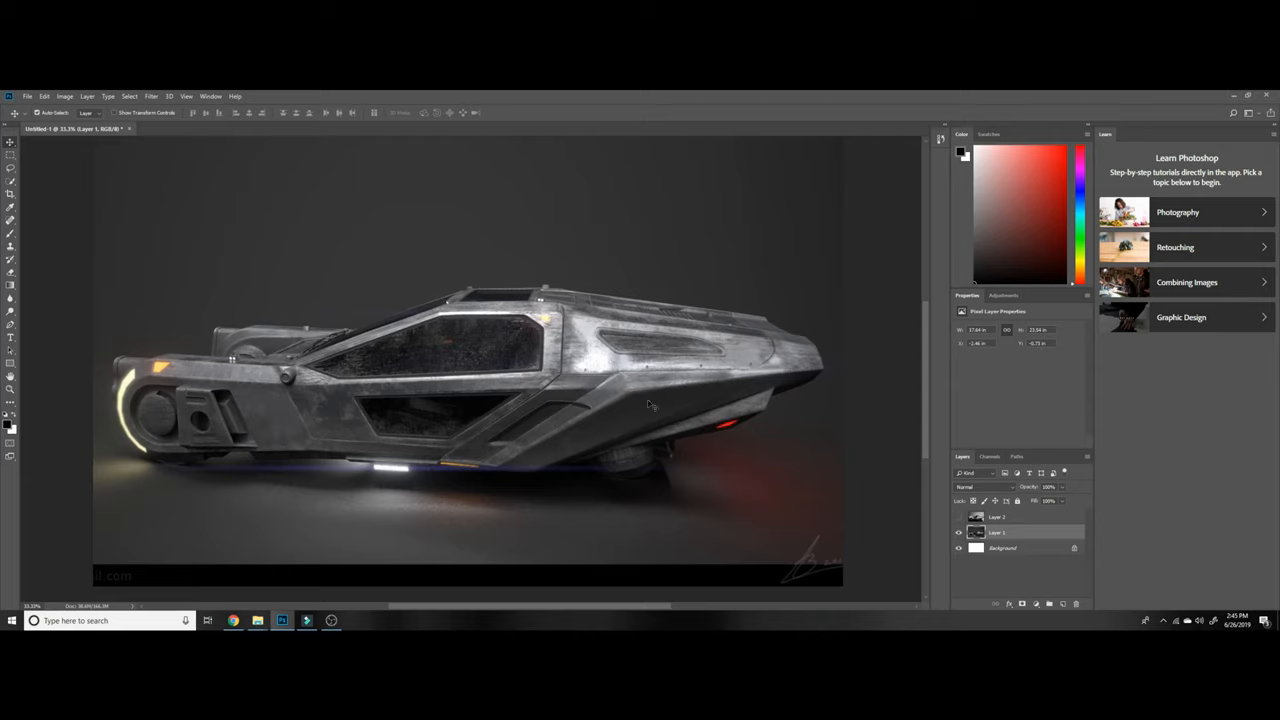
pyautogui.moveTo(500, 472)
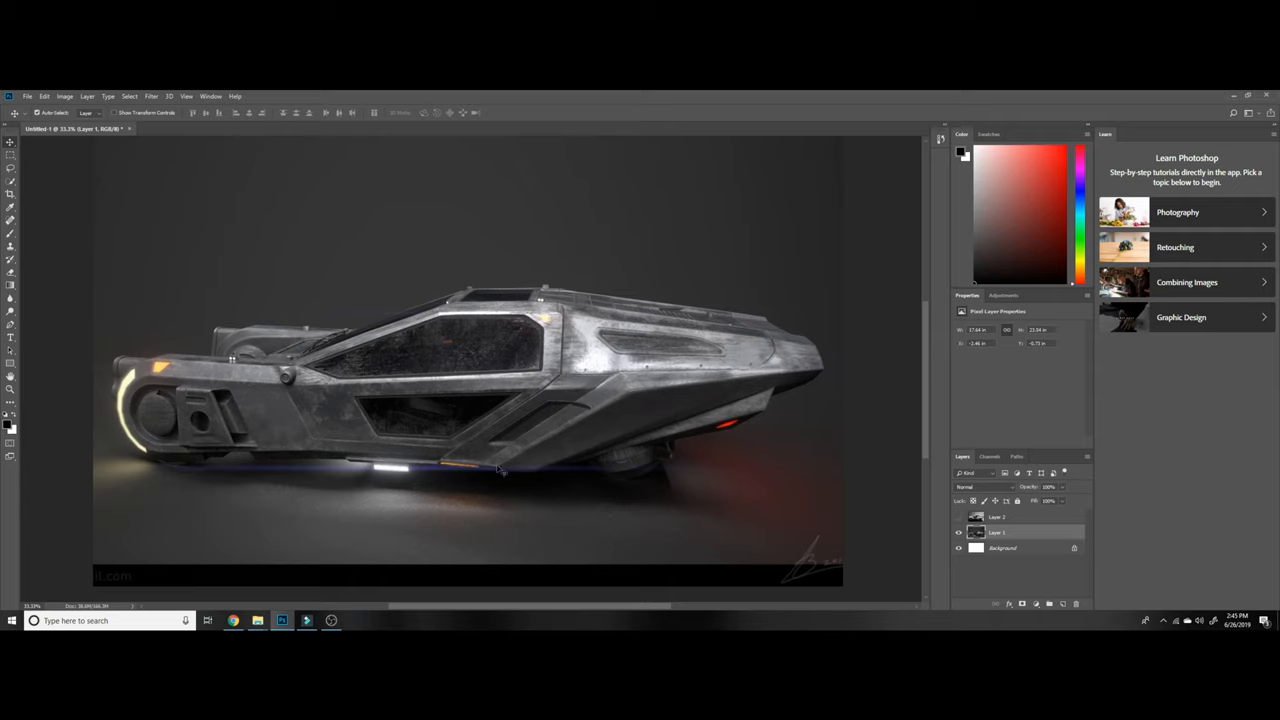
pyautogui.moveTo(538, 476)
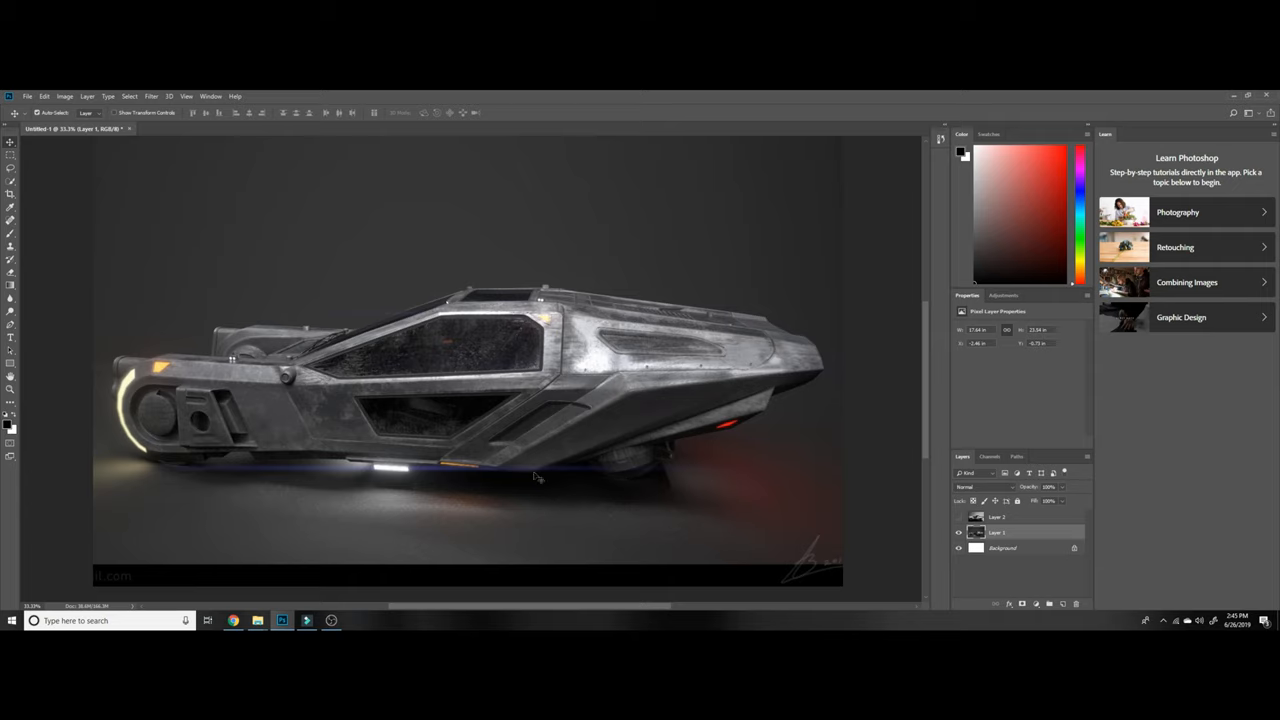
pyautogui.moveTo(740, 456)
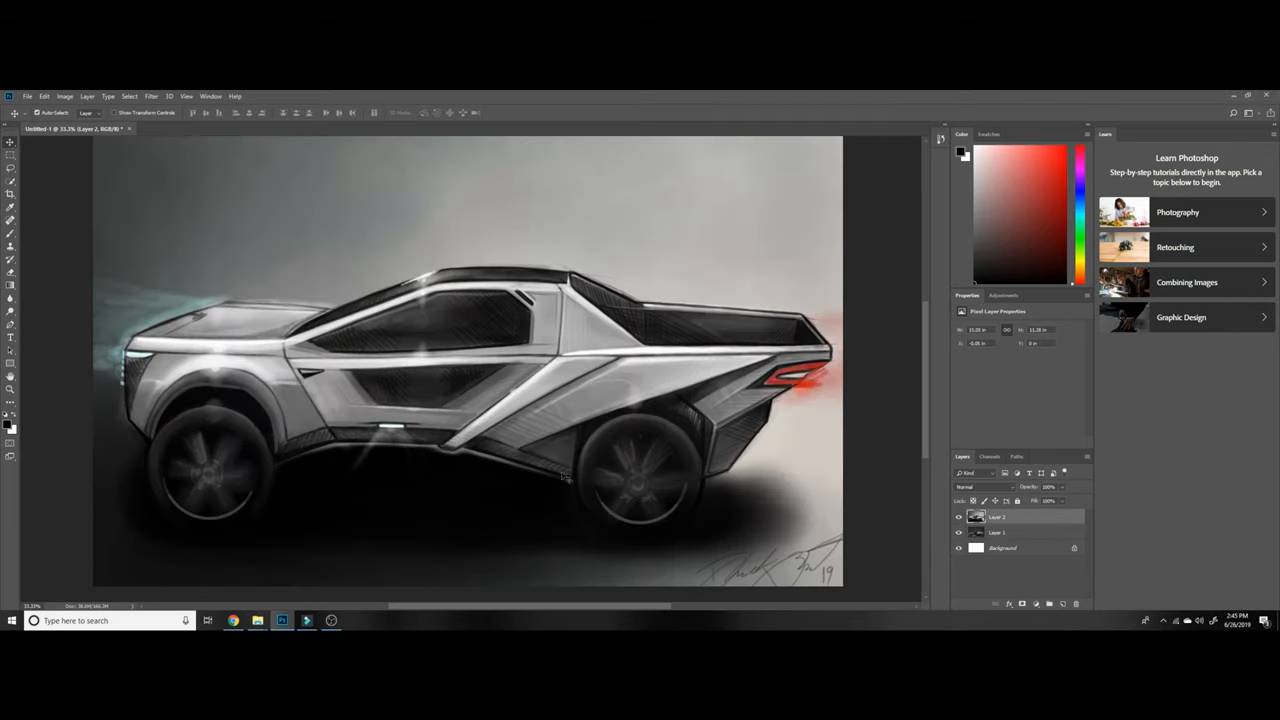
pyautogui.moveTo(656, 408)
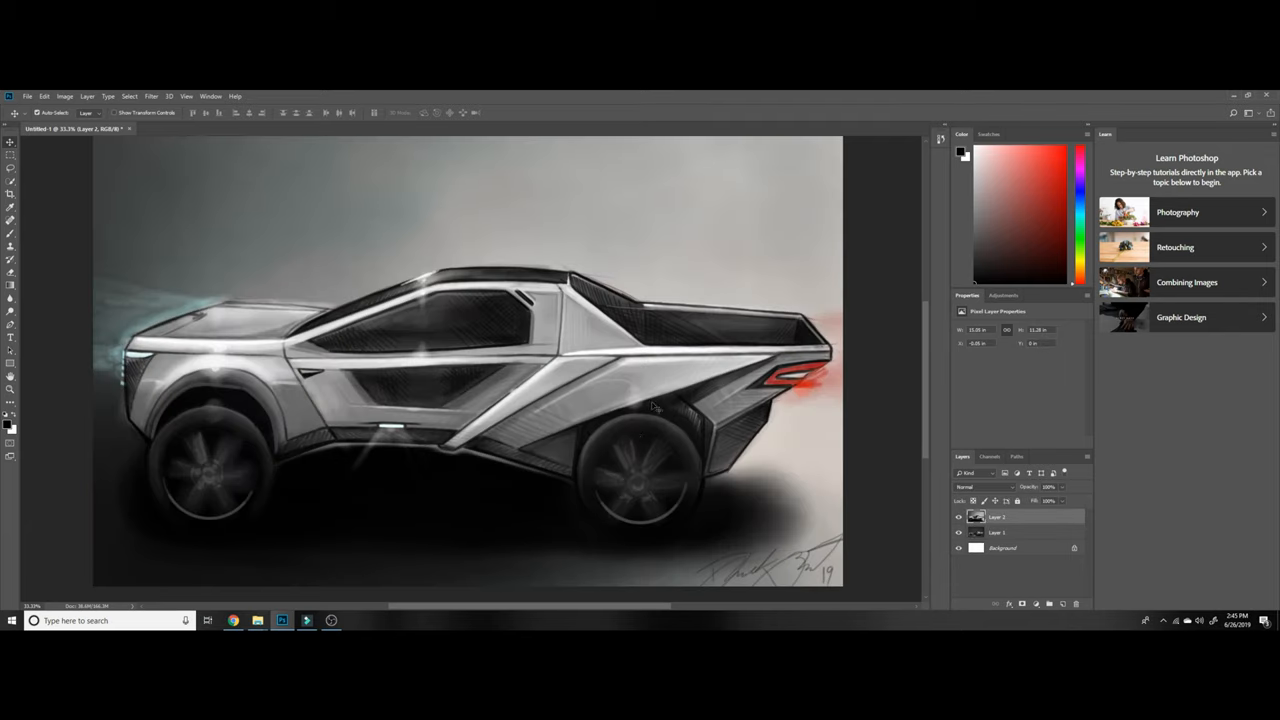
pyautogui.moveTo(604, 530)
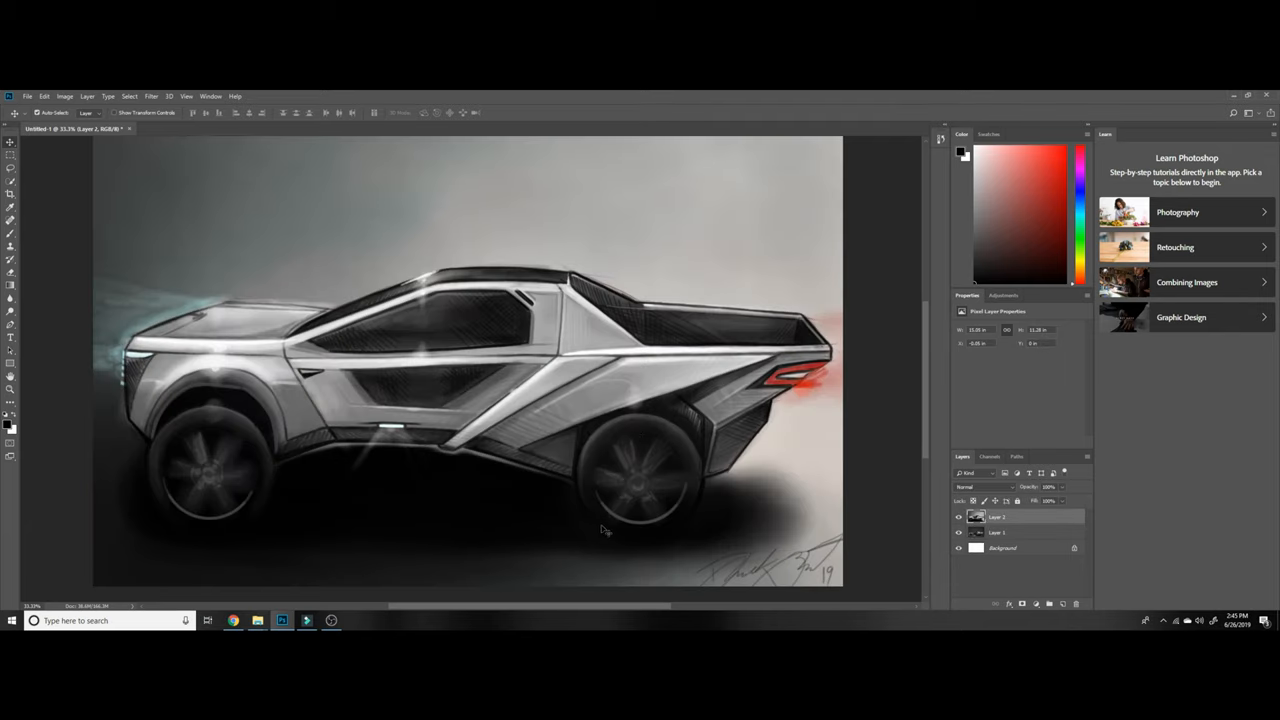
pyautogui.moveTo(556, 482)
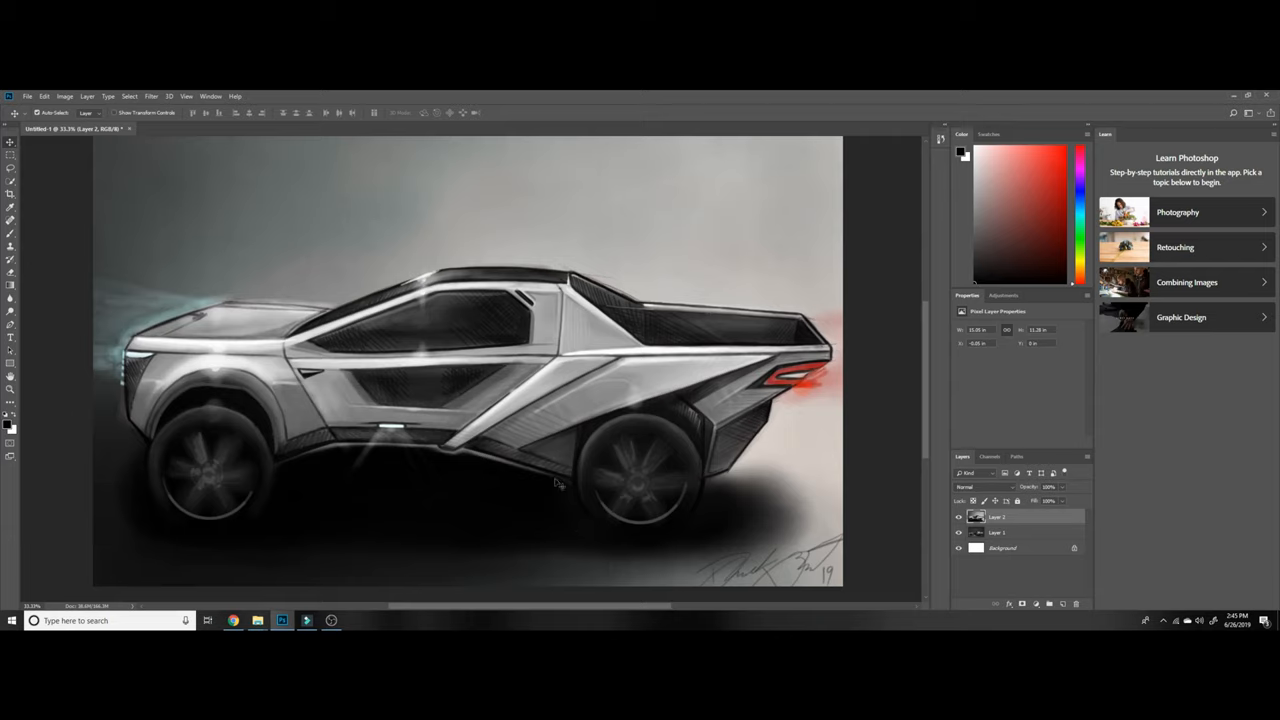
pyautogui.moveTo(450, 386)
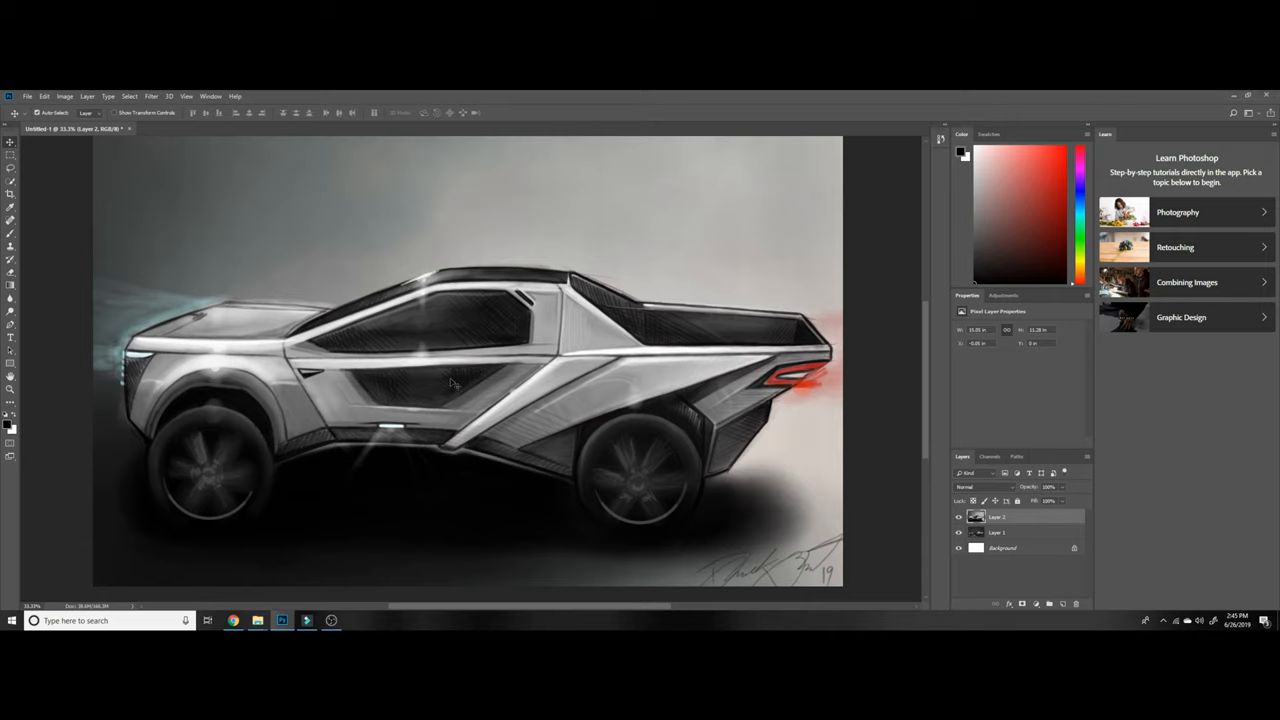
pyautogui.moveTo(382, 272)
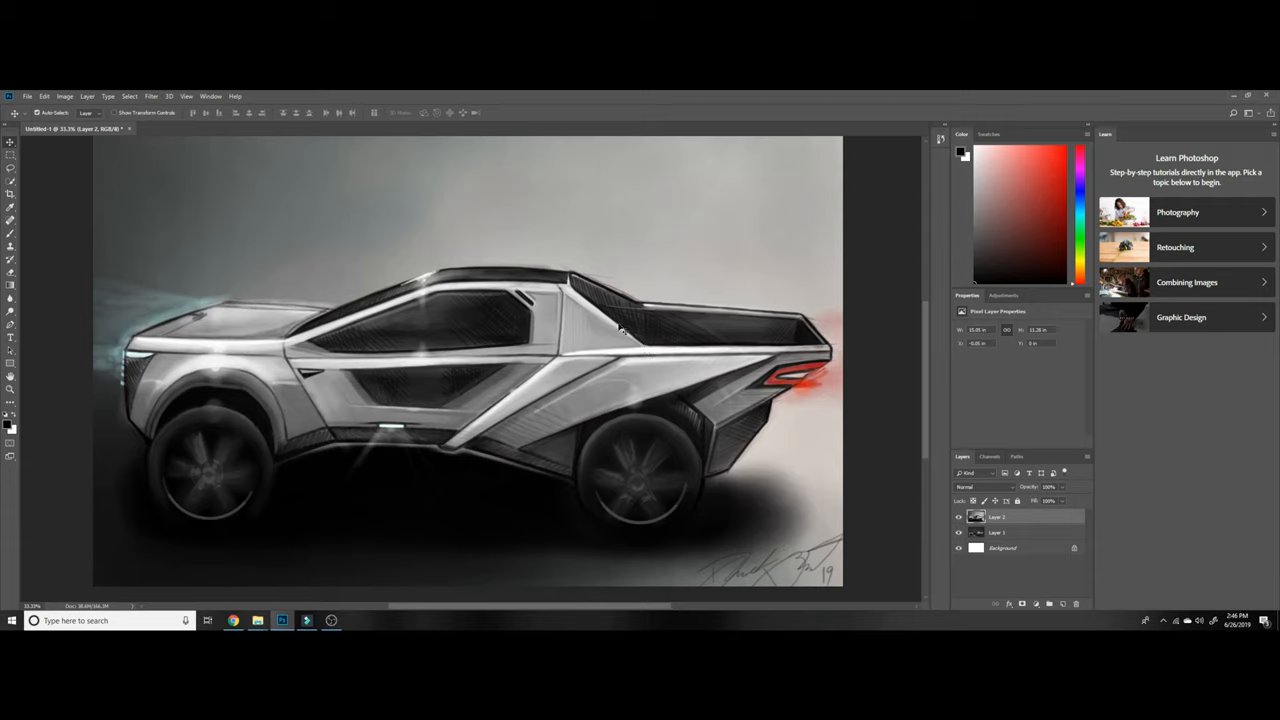
pyautogui.moveTo(656, 360)
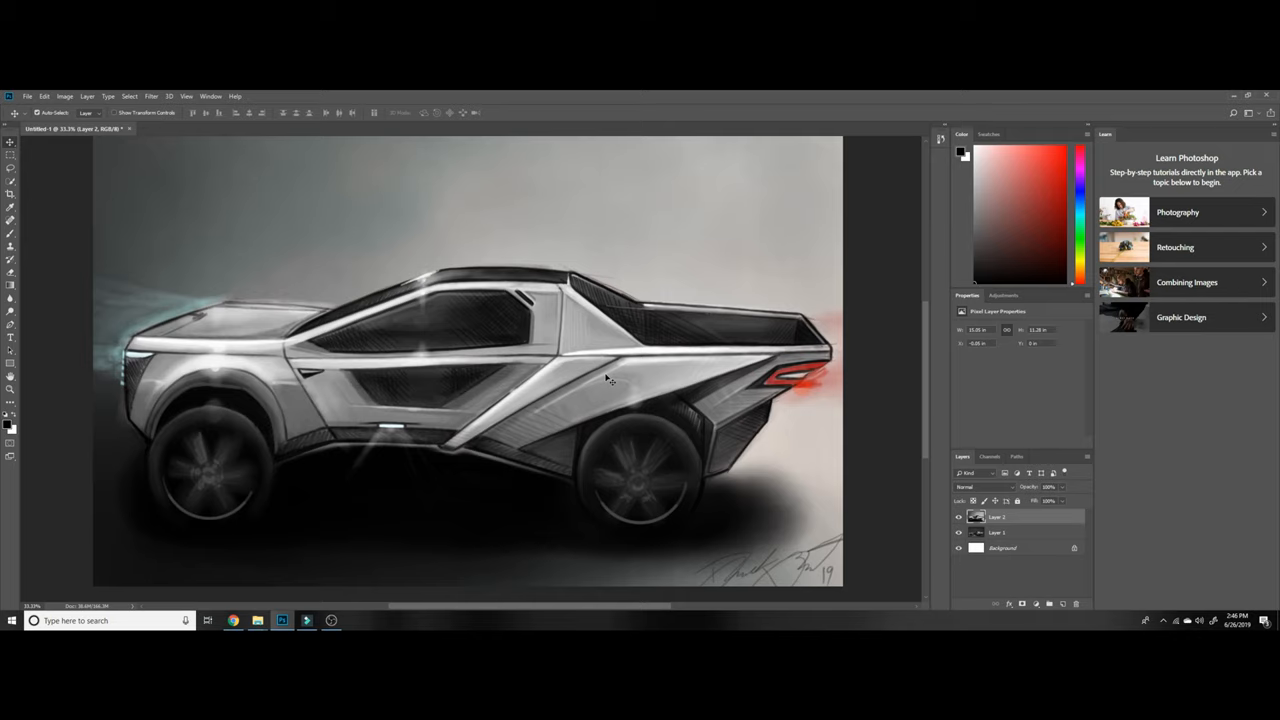
pyautogui.moveTo(690, 378)
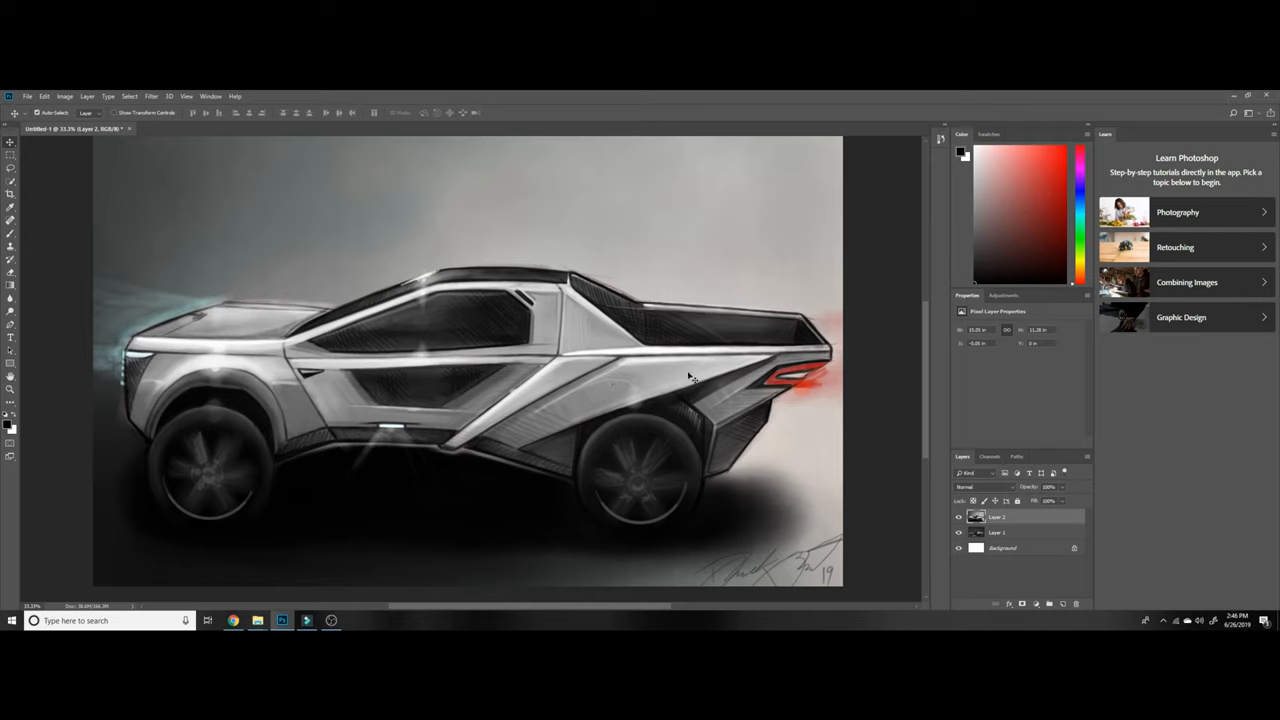
pyautogui.moveTo(776, 376)
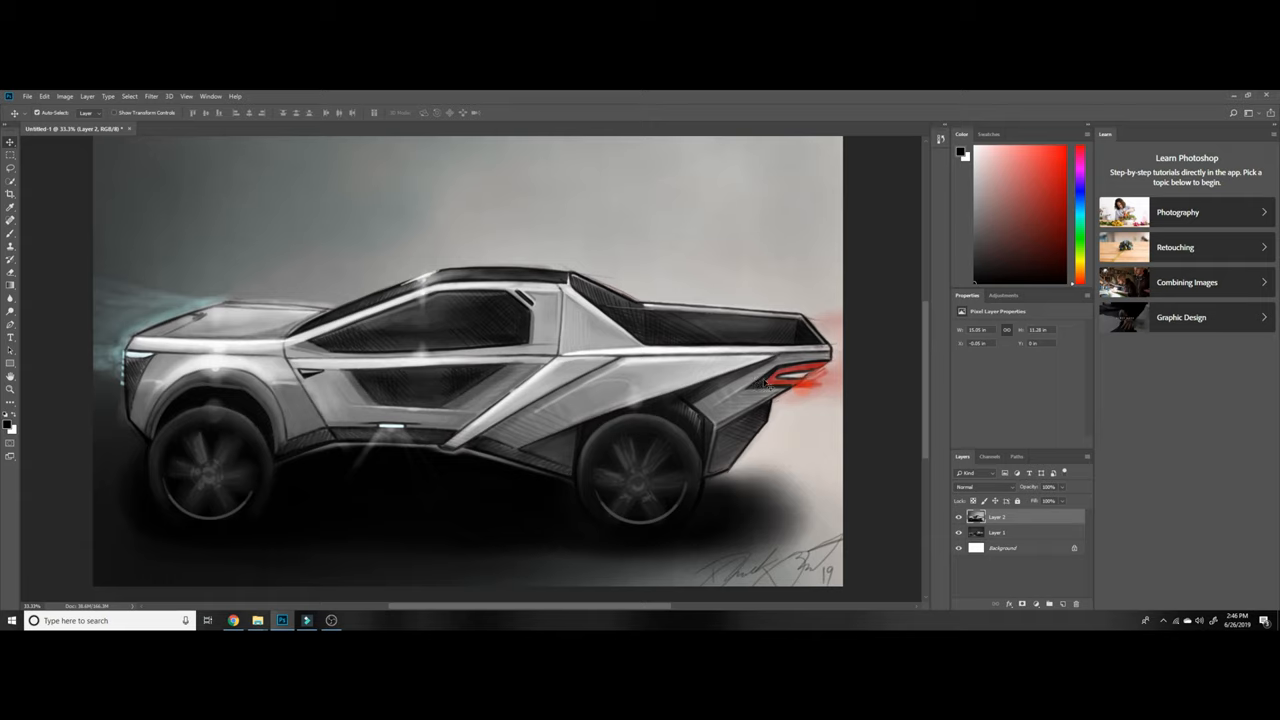
pyautogui.moveTo(860, 418)
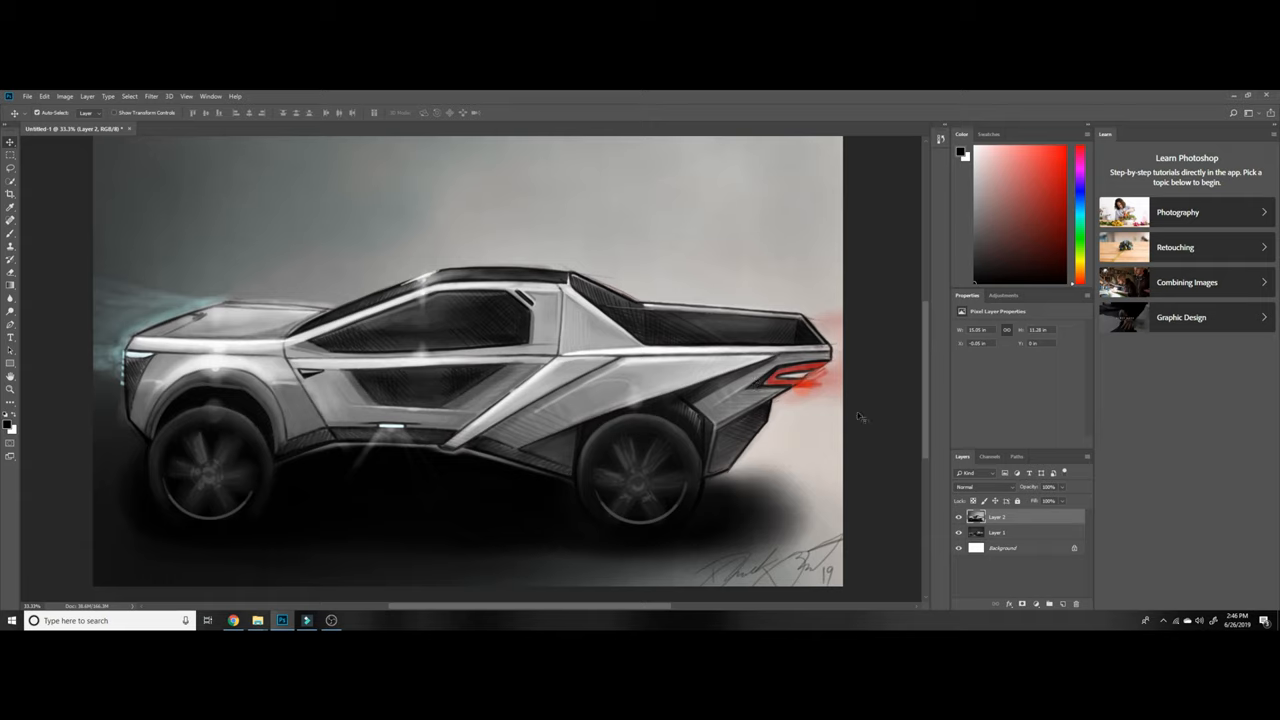
pyautogui.moveTo(712, 392)
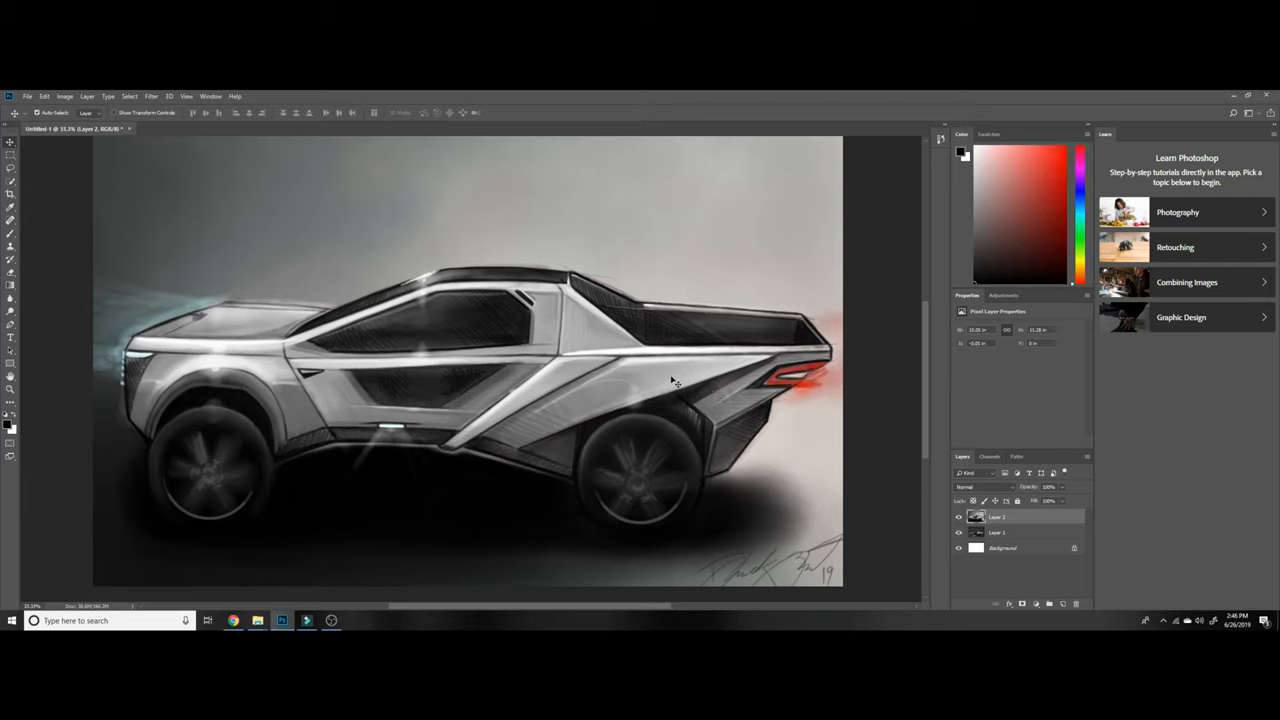
pyautogui.moveTo(672, 382)
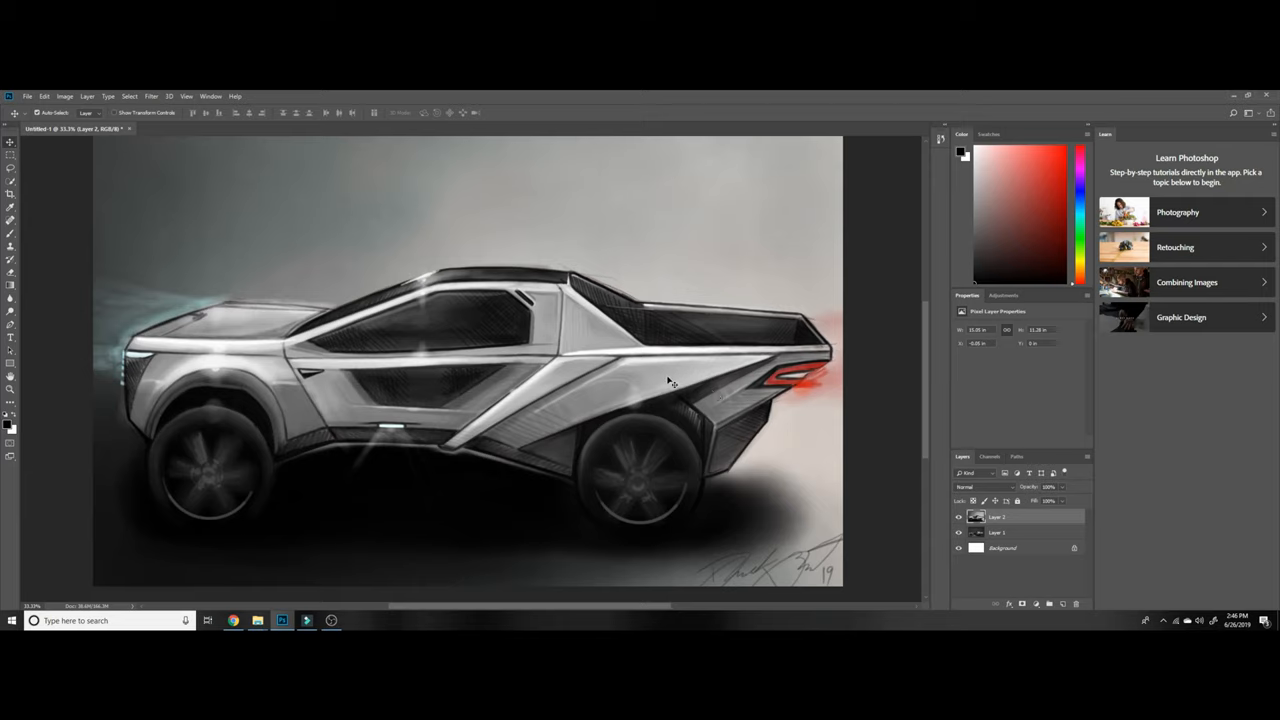
pyautogui.moveTo(596, 398)
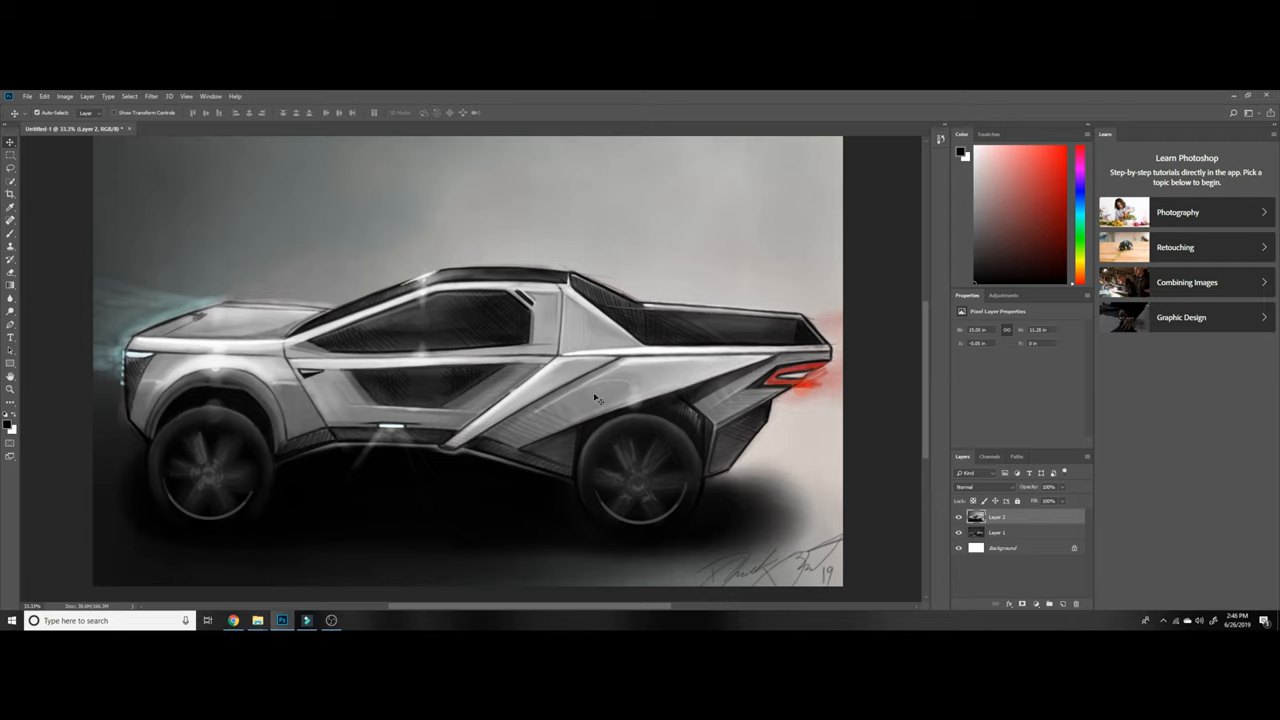
pyautogui.moveTo(652, 400)
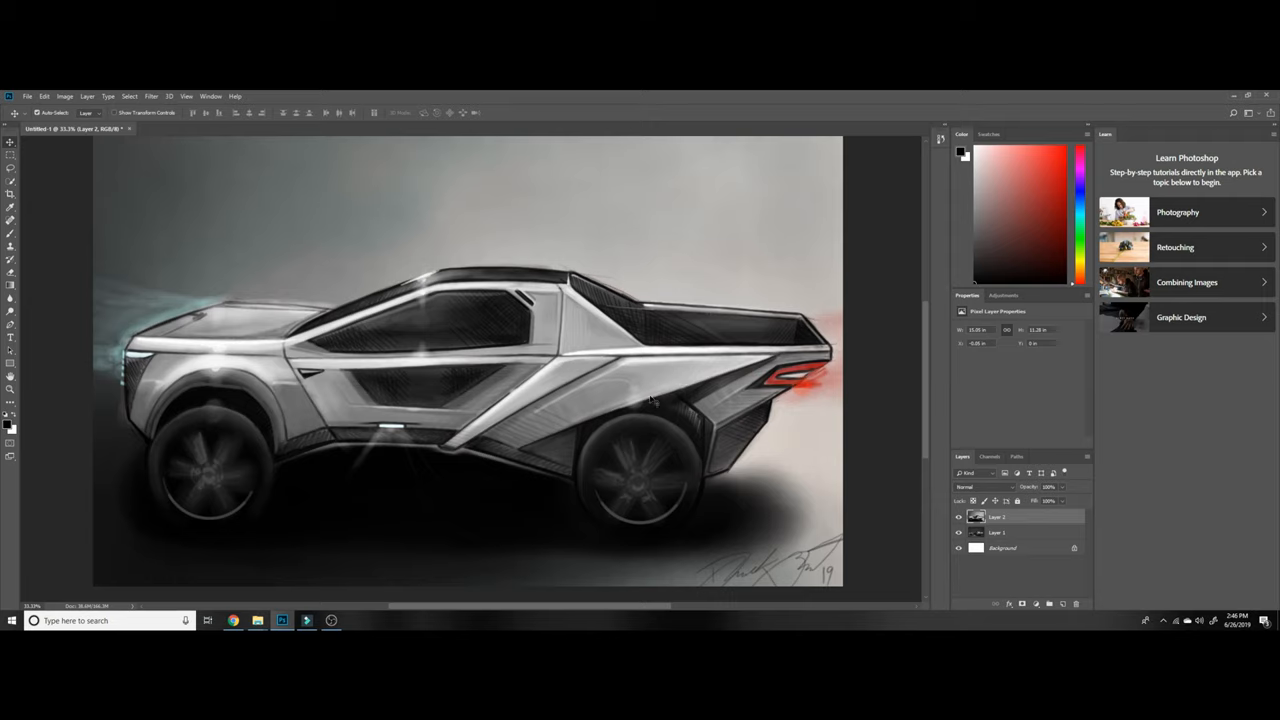
pyautogui.moveTo(584, 384)
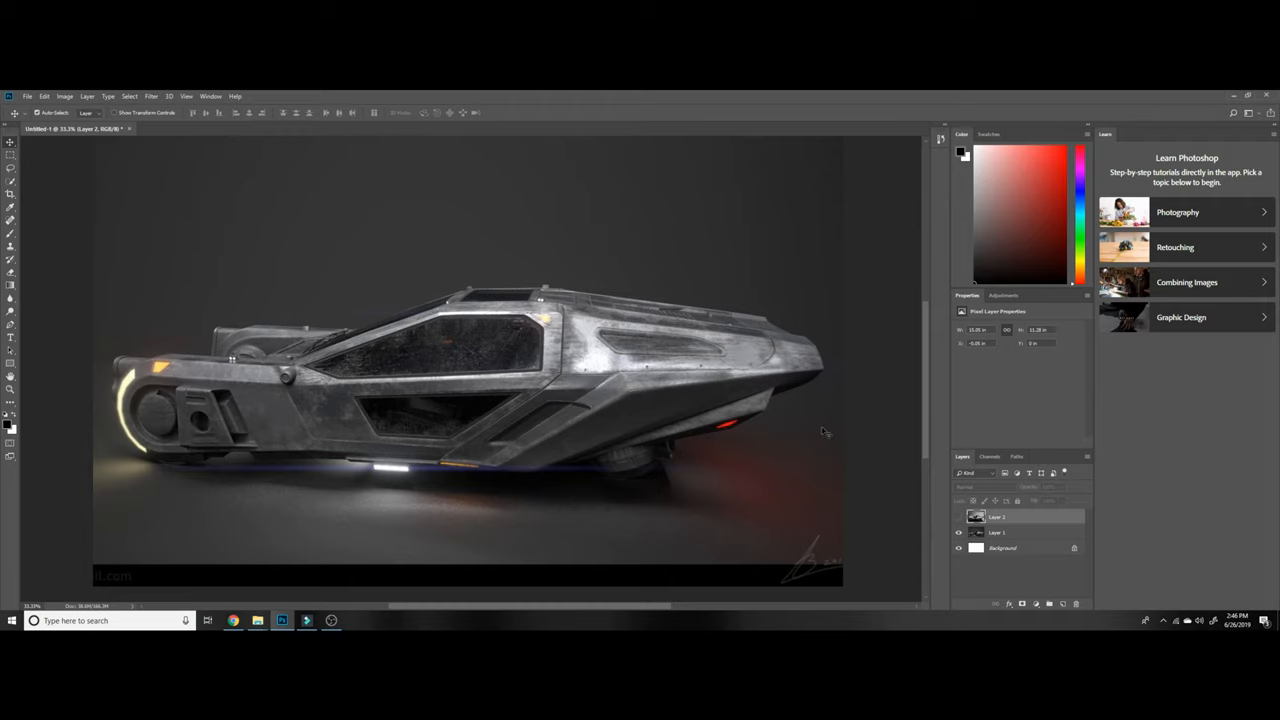
# Step: Hide the spinner reference layer so the silver pickup-truck sketch shows again
pyautogui.click(960, 516)
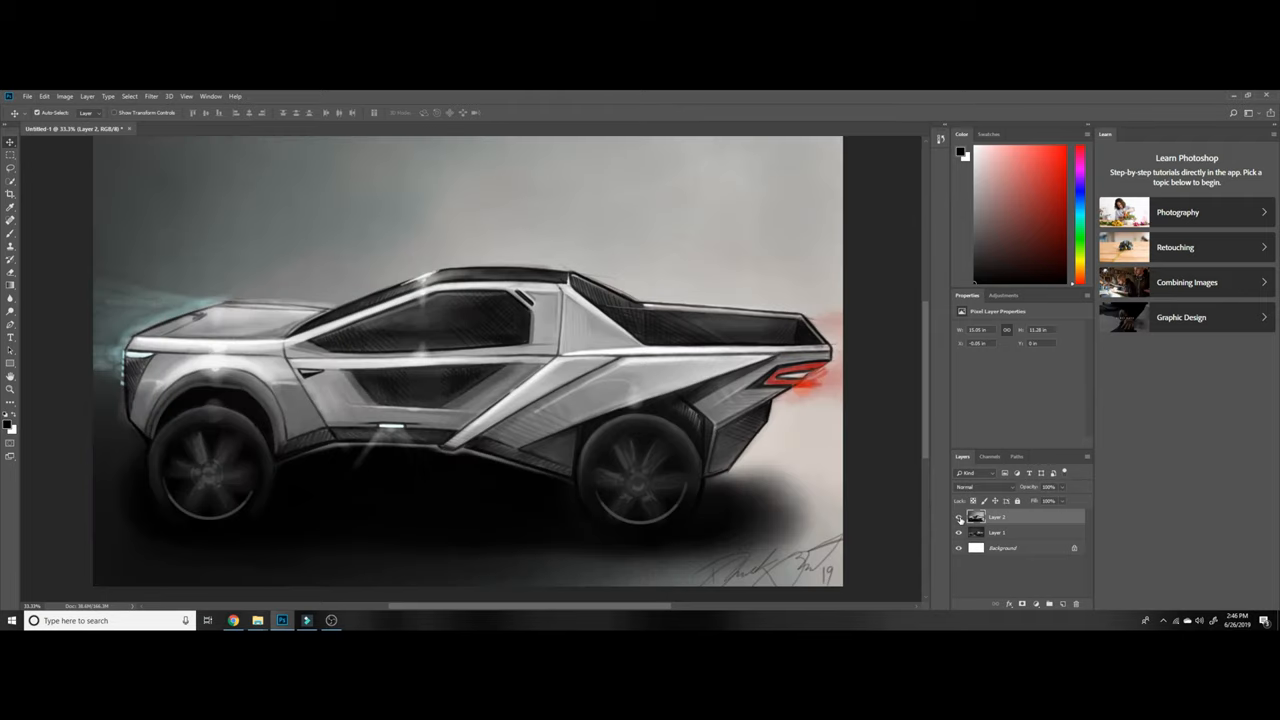
pyautogui.moveTo(496, 456)
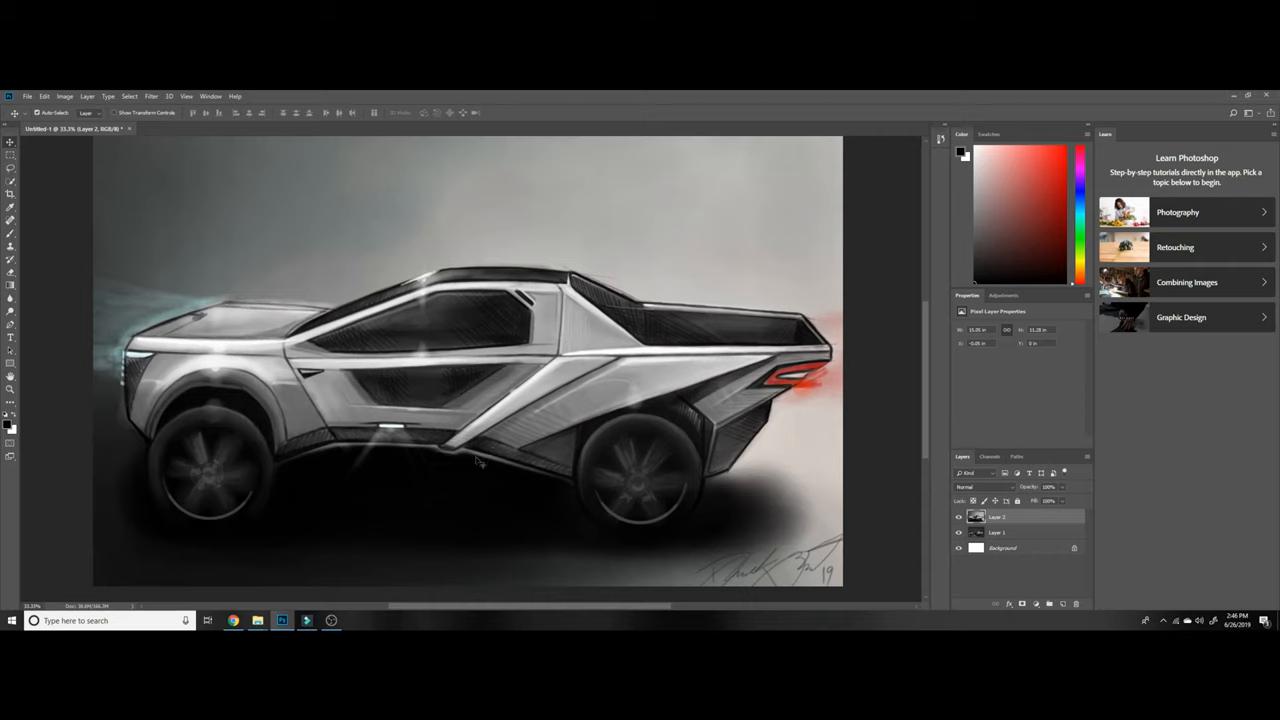
pyautogui.moveTo(478, 458)
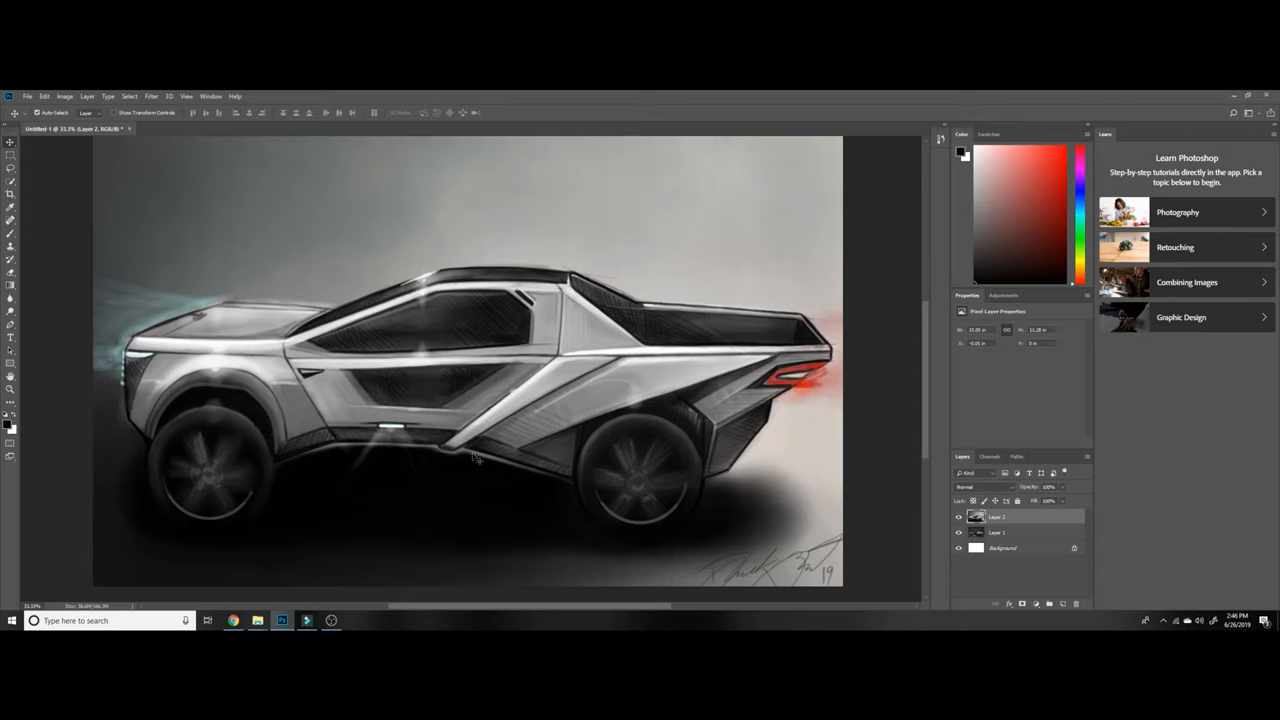
pyautogui.moveTo(496, 326)
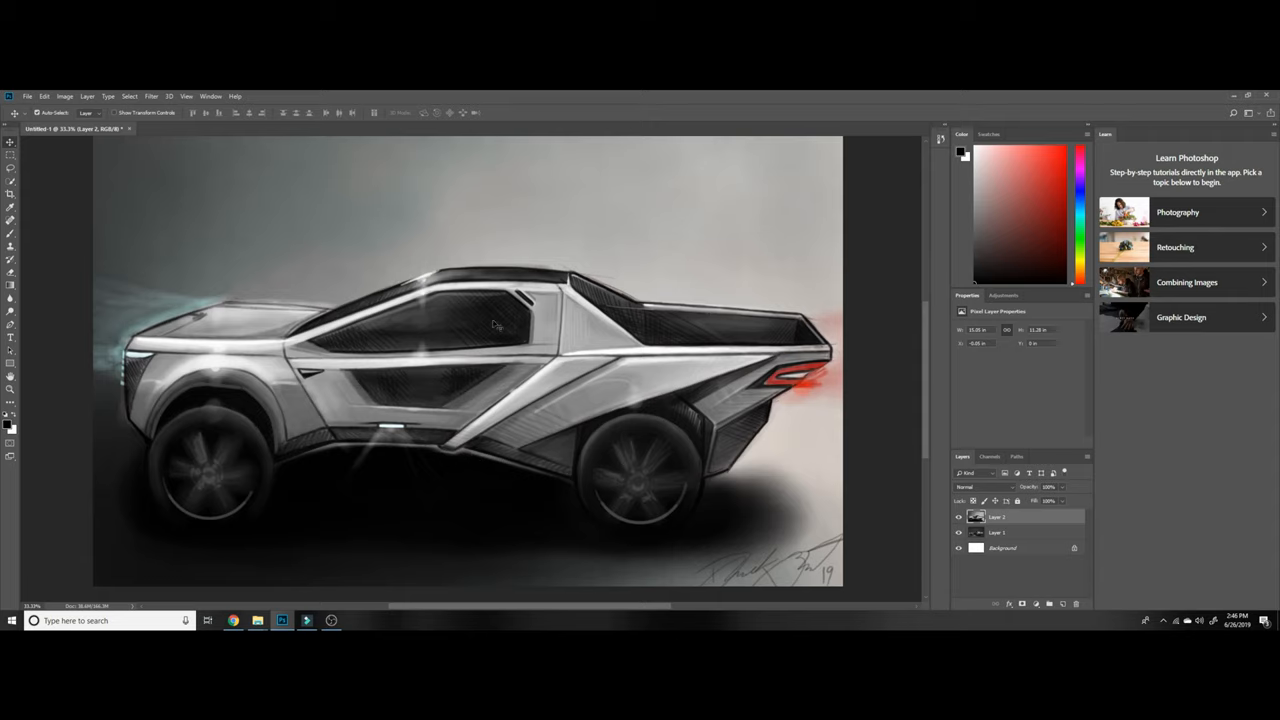
pyautogui.moveTo(592, 388)
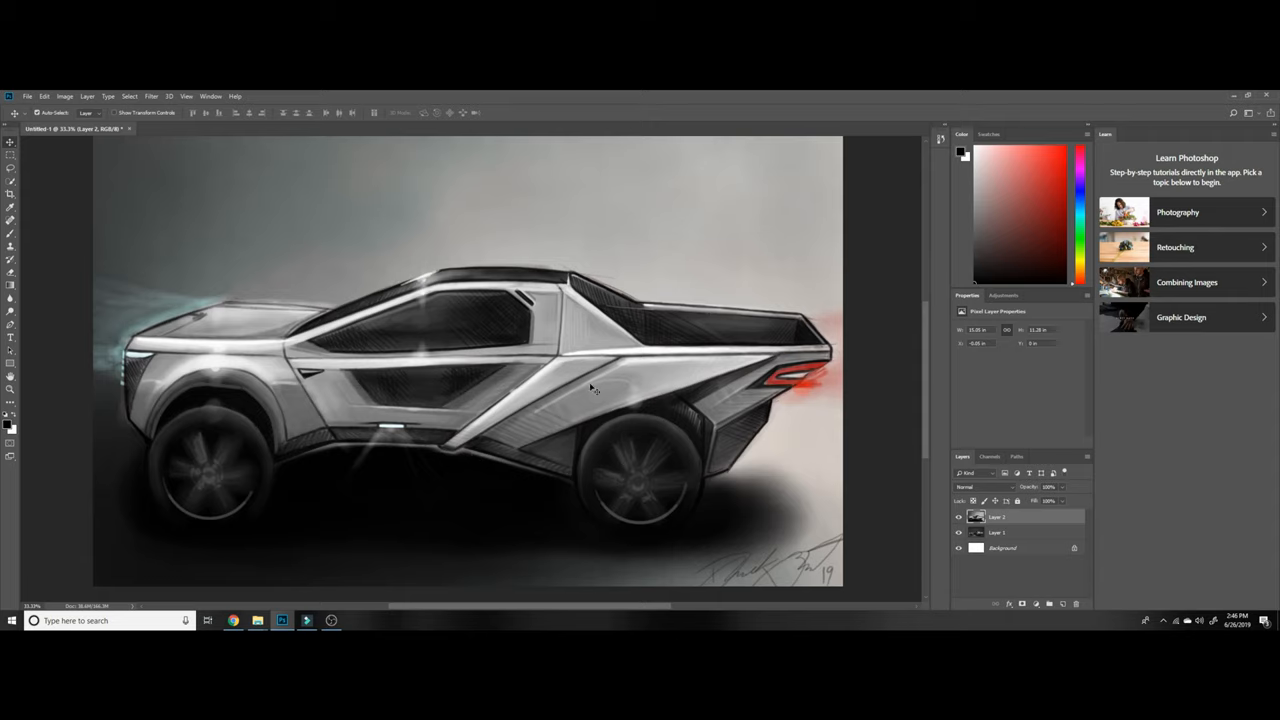
pyautogui.moveTo(680, 400)
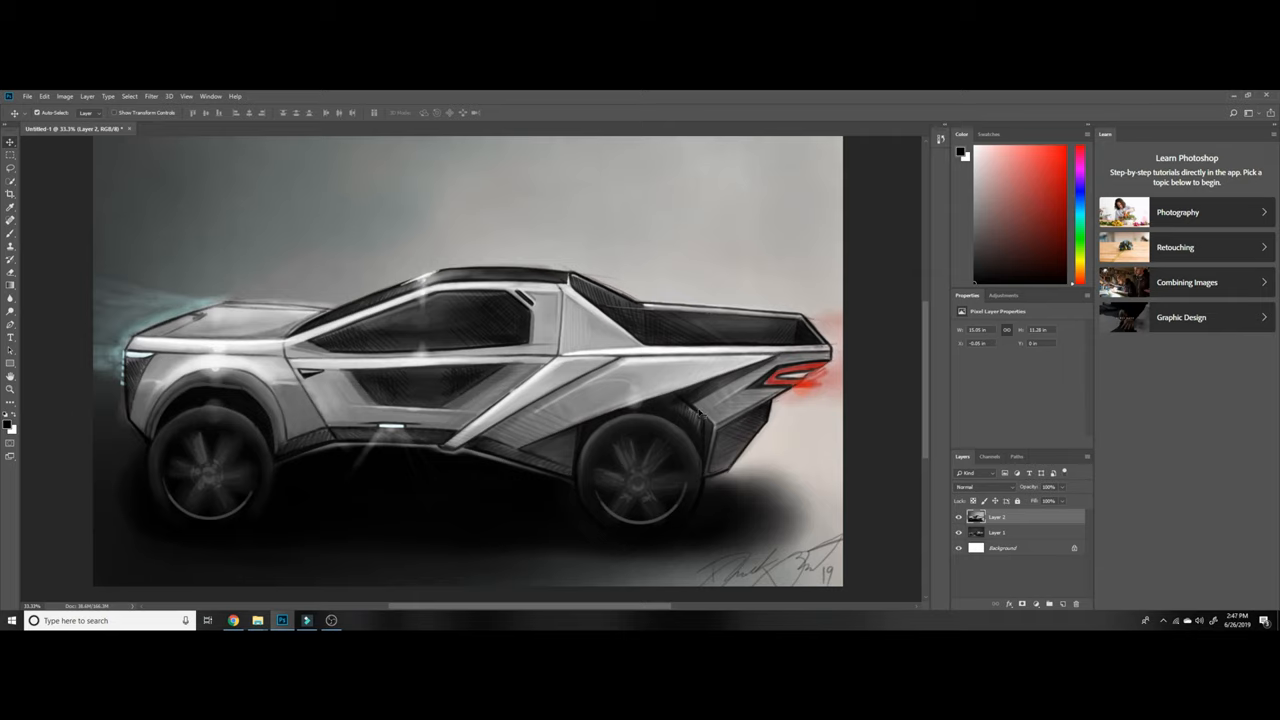
pyautogui.moveTo(564, 422)
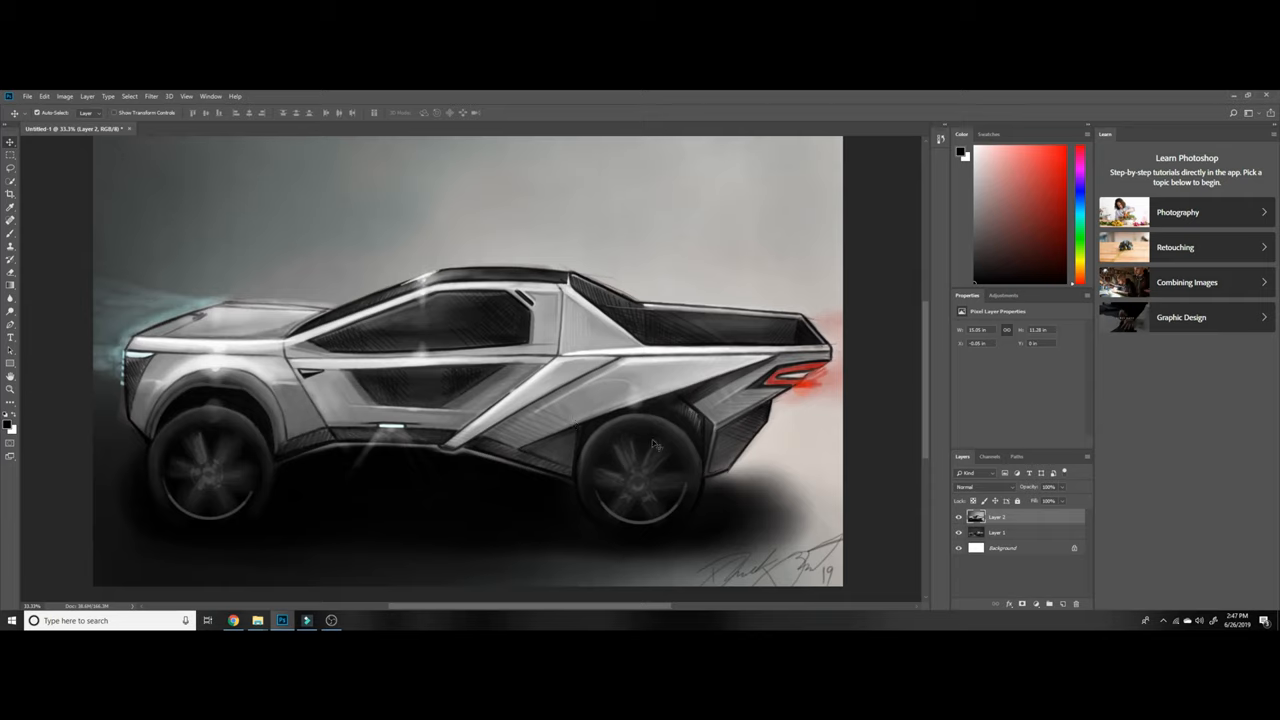
pyautogui.moveTo(676, 446)
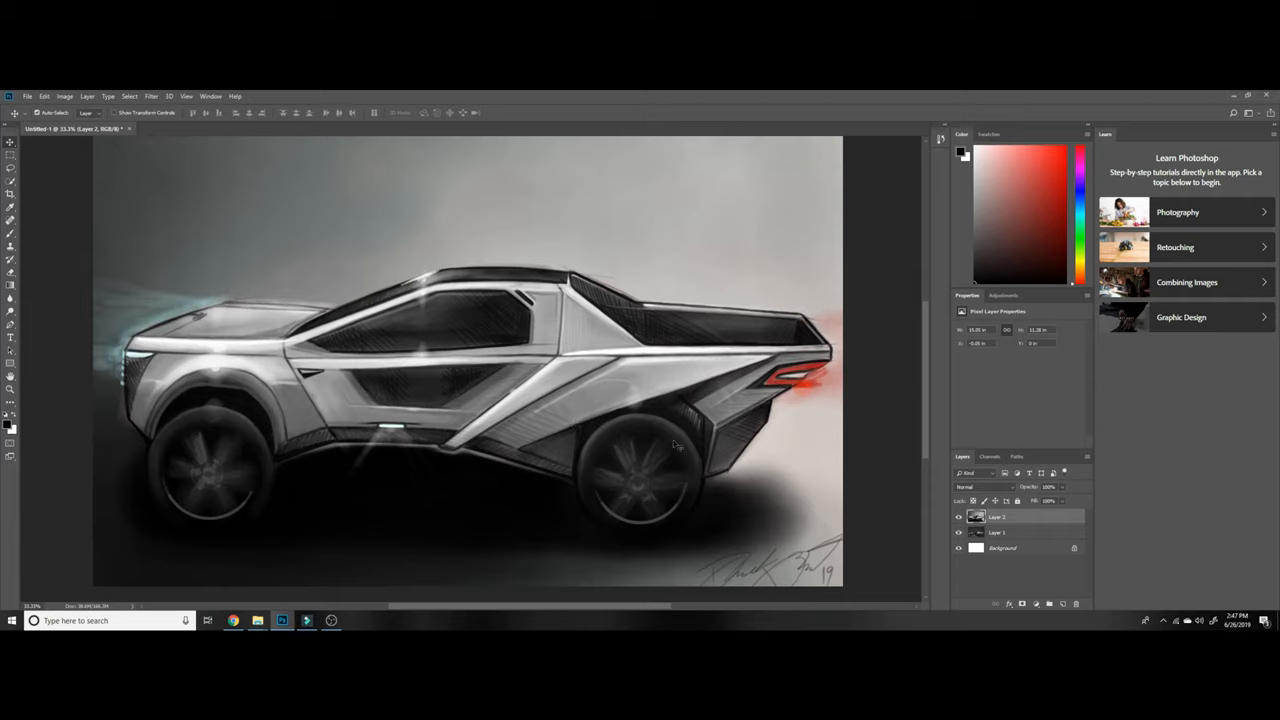
pyautogui.moveTo(660, 456)
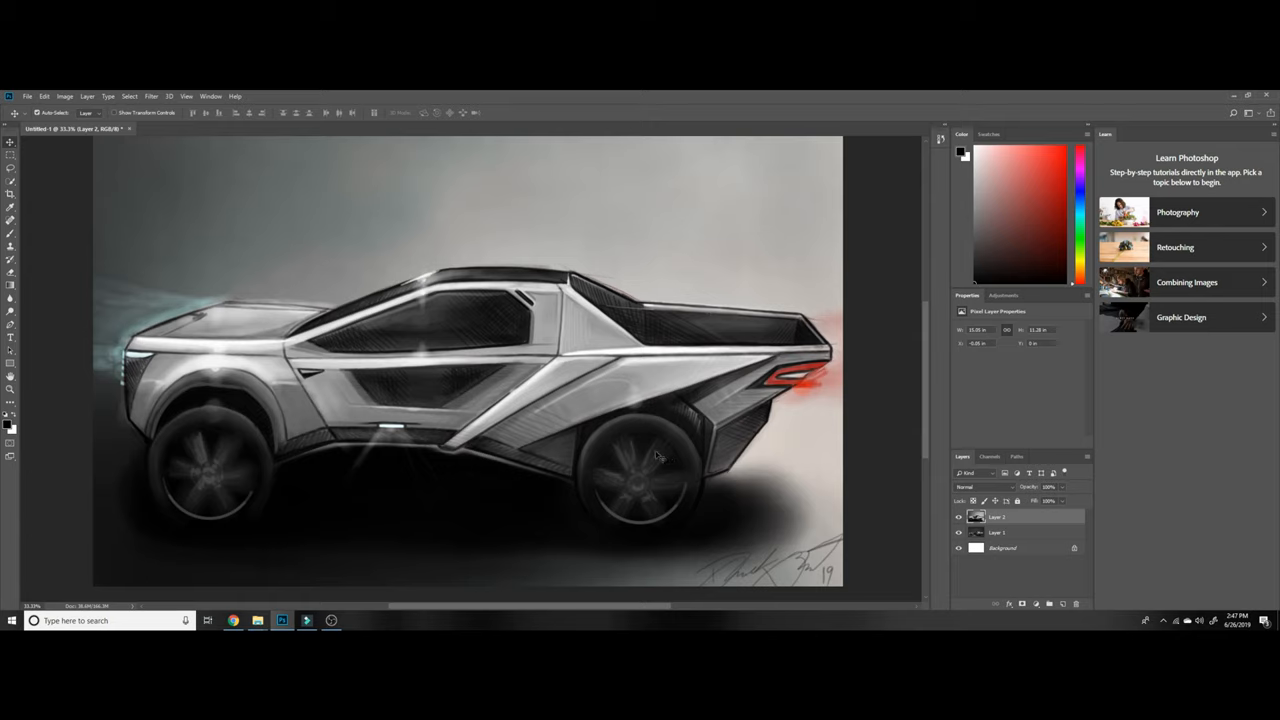
pyautogui.moveTo(468, 360)
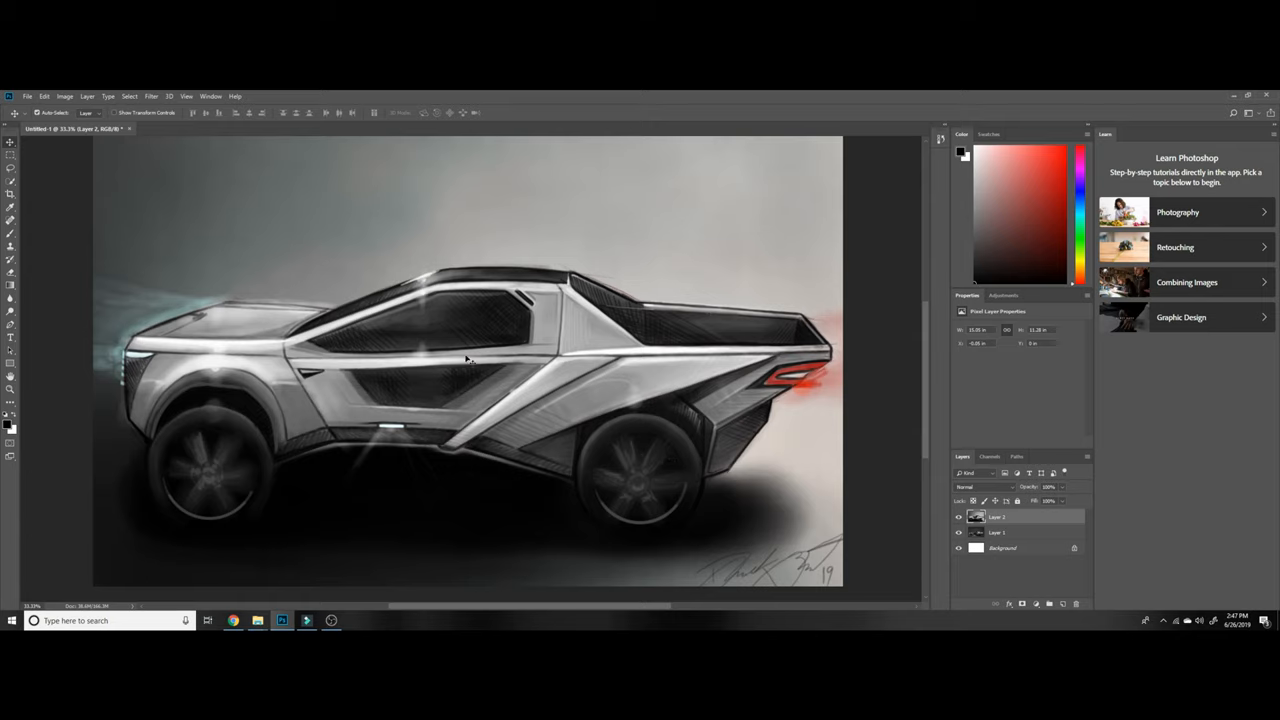
pyautogui.moveTo(512, 368)
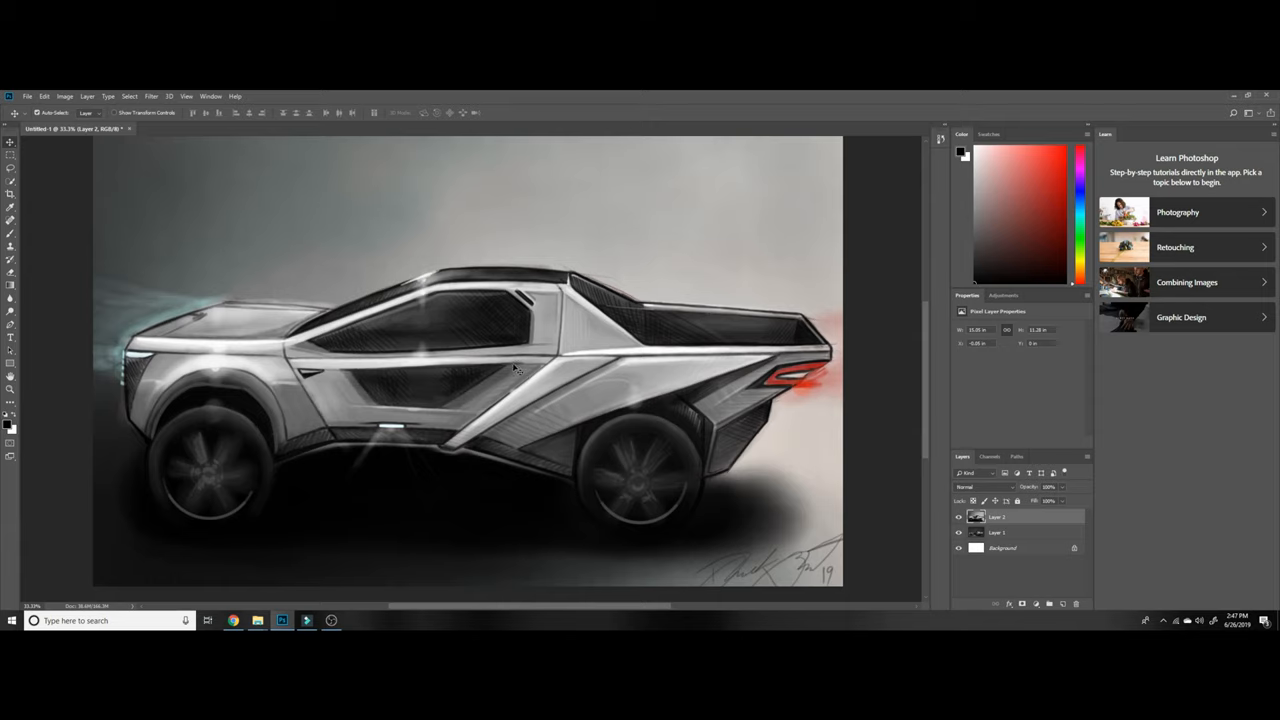
pyautogui.moveTo(508, 380)
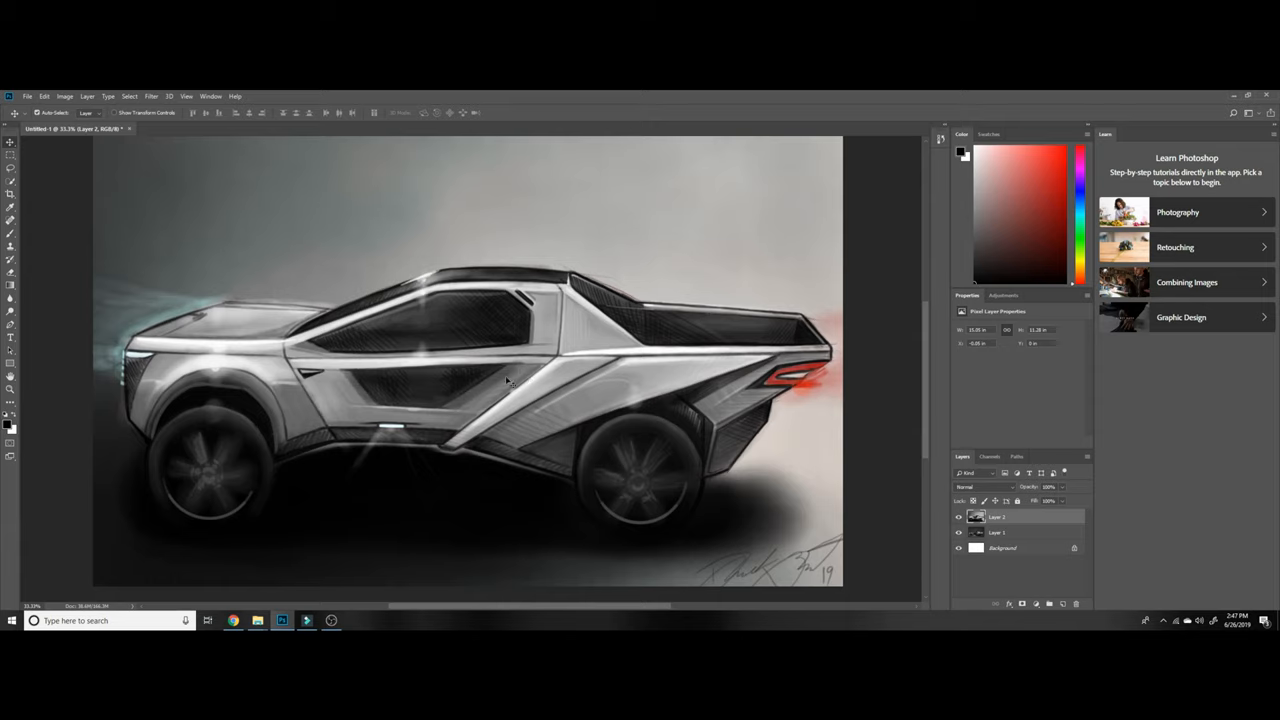